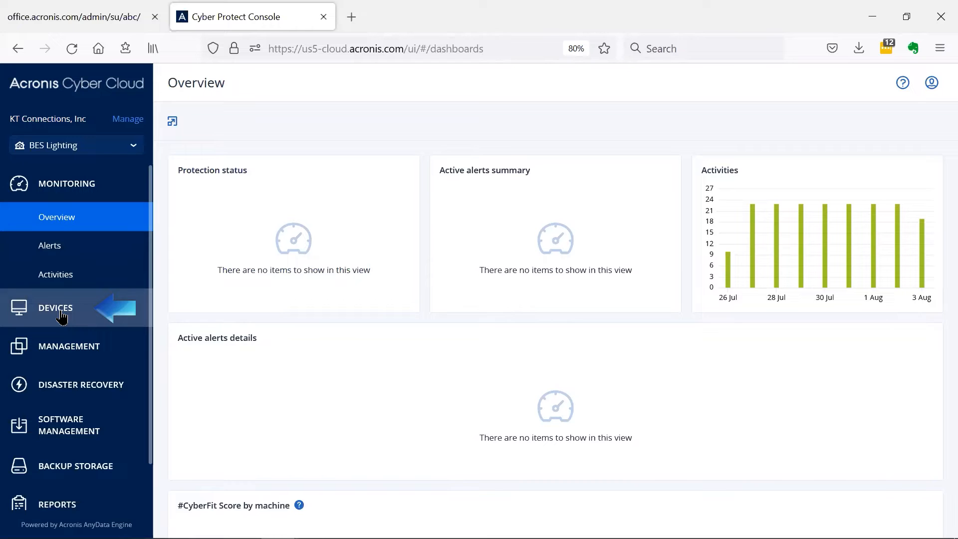
- Show the Devices view listing BES Lighting's Microsoft 365 users, teams, sites, groups and public folders
{"action": "left_click", "coordinate": [55, 307]}
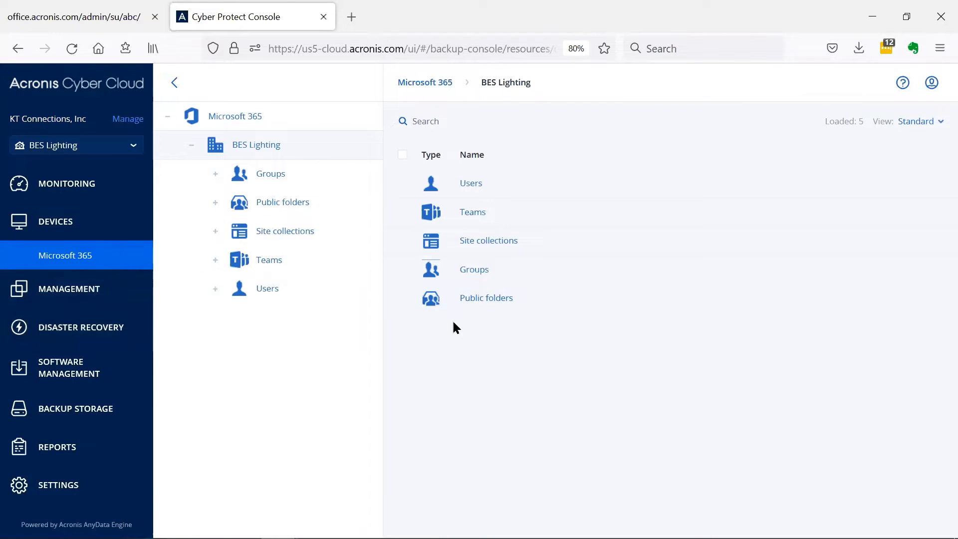
{"action": "mouse_move", "coordinate": [475, 329]}
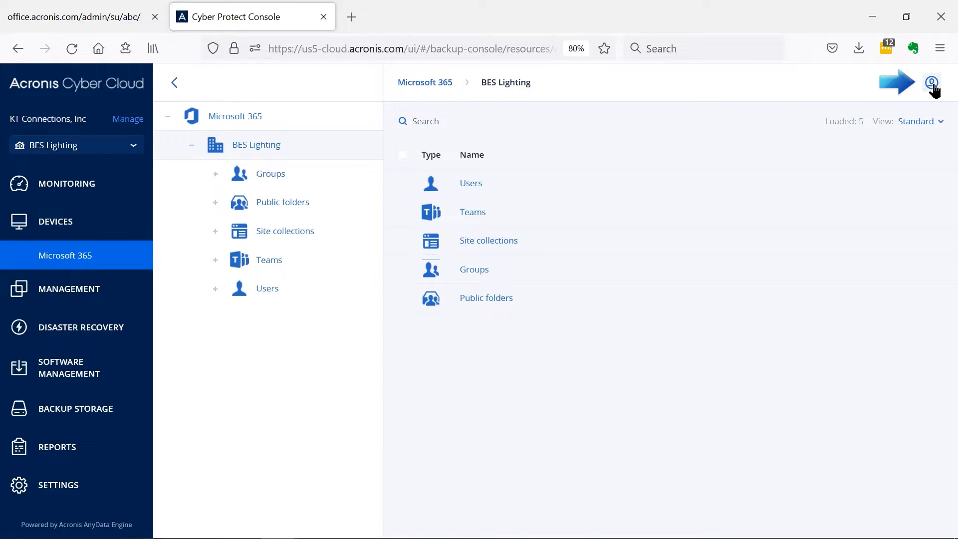
- Reveal the account menu that offers the Microsoft 365 seats licensing report CSV
{"action": "left_click", "coordinate": [932, 83]}
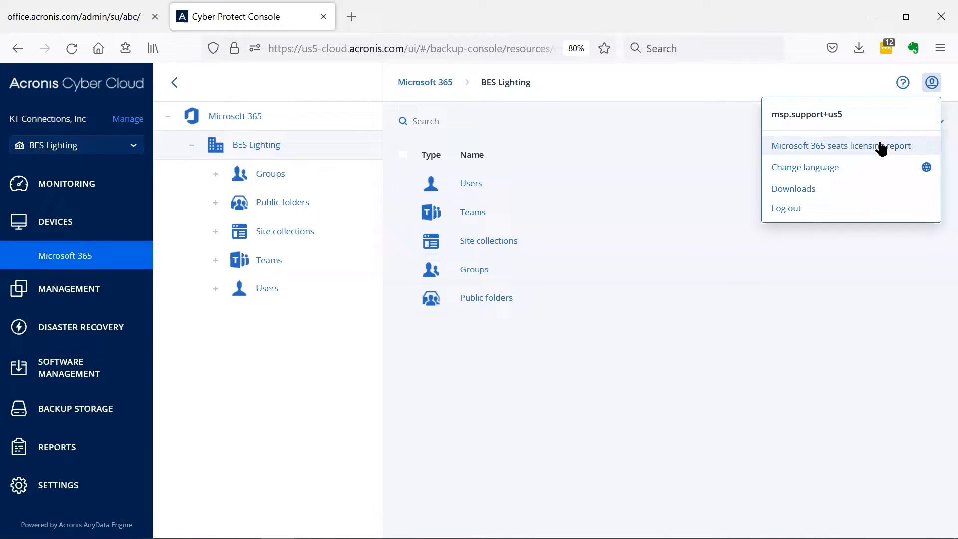
{"action": "mouse_move", "coordinate": [841, 145]}
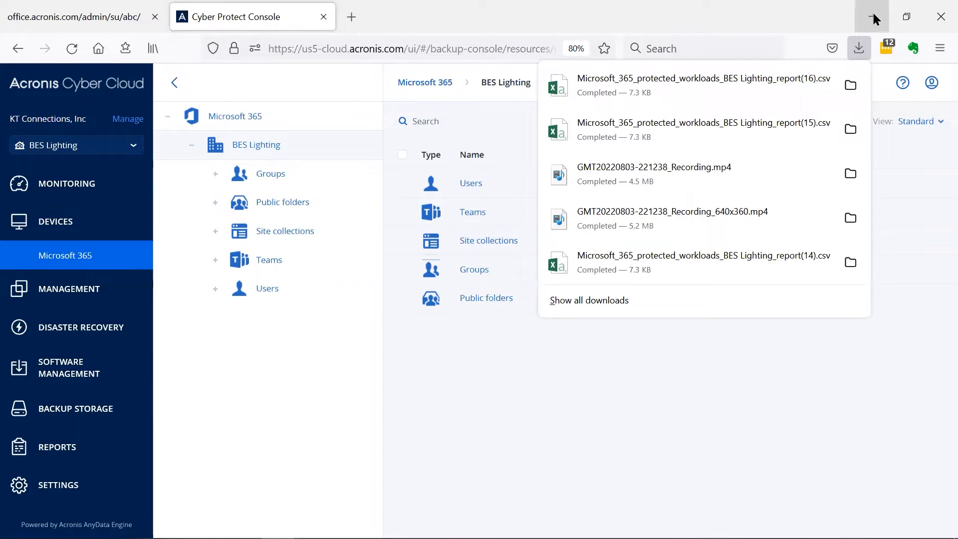
{"action": "mouse_move", "coordinate": [875, 17]}
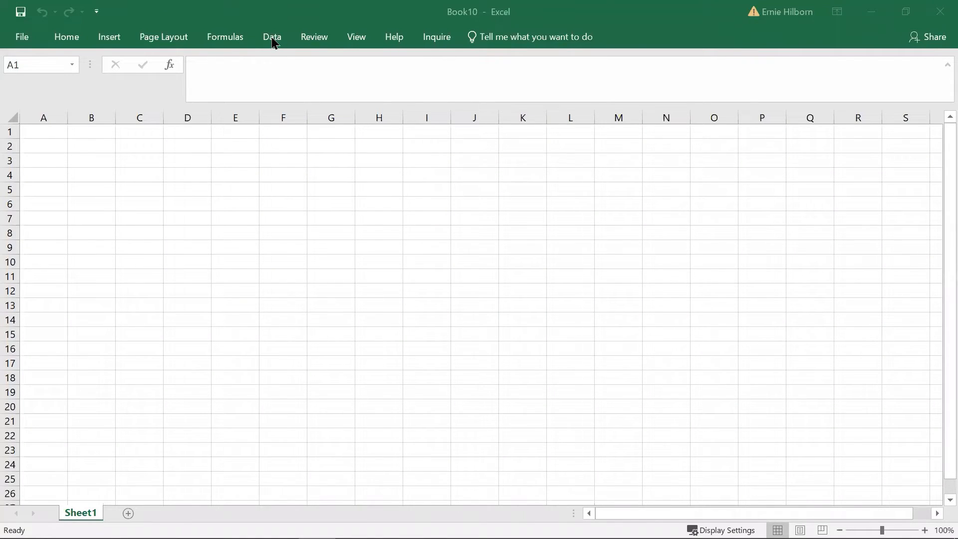
- Load report(16).csv via From Text/CSV as a table of seats, names and emails on a new sheet
{"action": "left_click", "coordinate": [271, 37]}
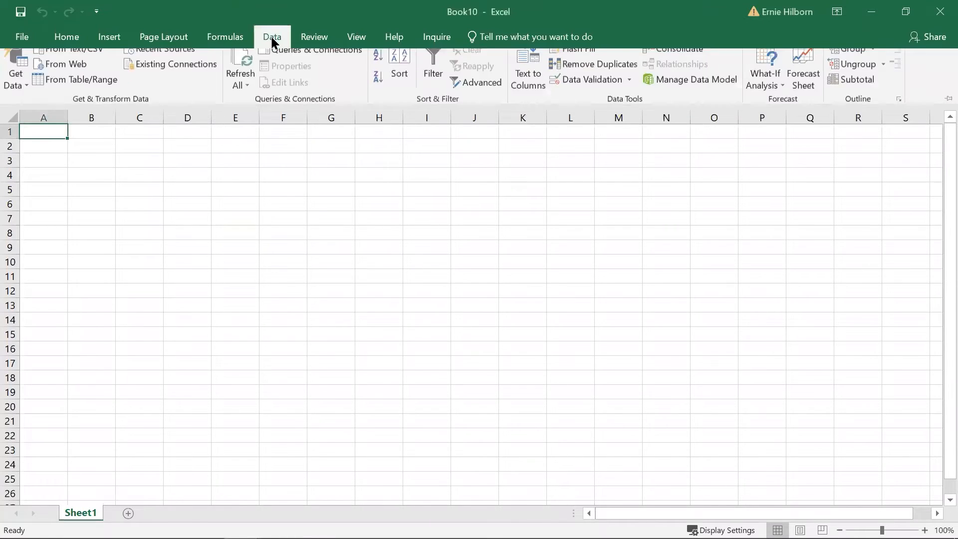
{"action": "mouse_move", "coordinate": [73, 58]}
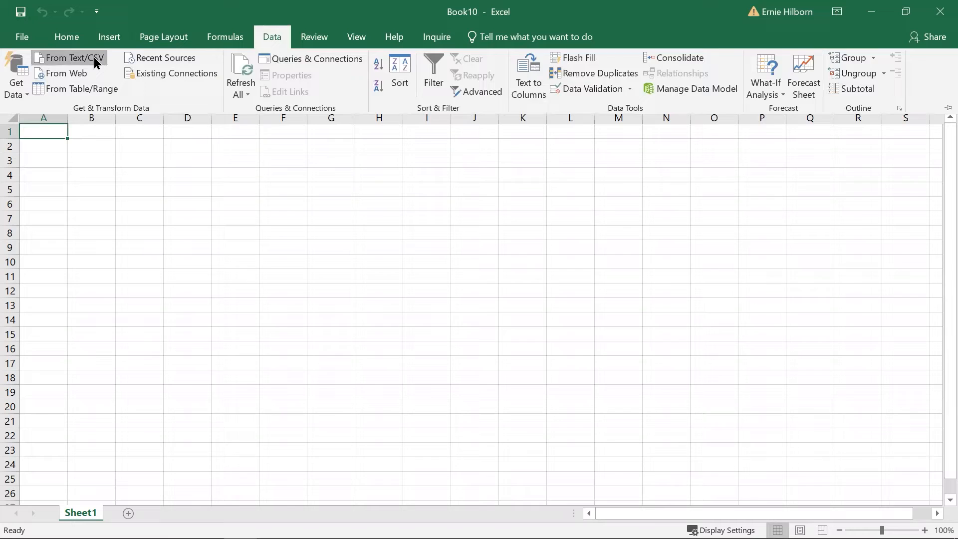
{"action": "left_click", "coordinate": [69, 58]}
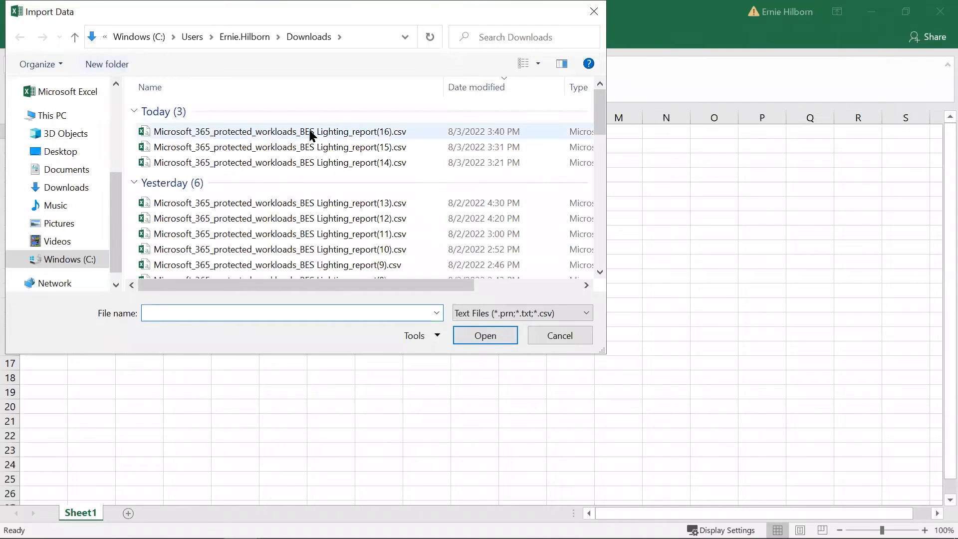
{"action": "left_click", "coordinate": [278, 131]}
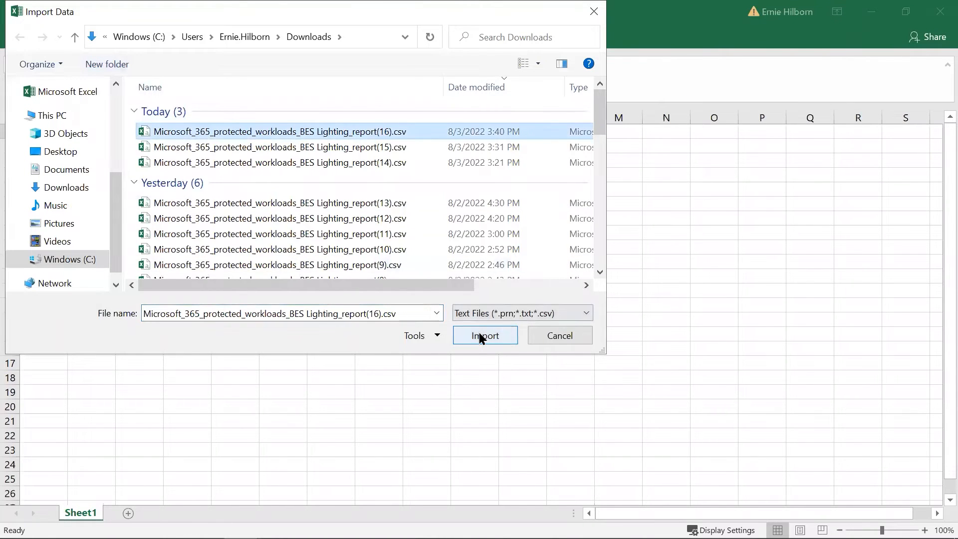
{"action": "left_click", "coordinate": [485, 335]}
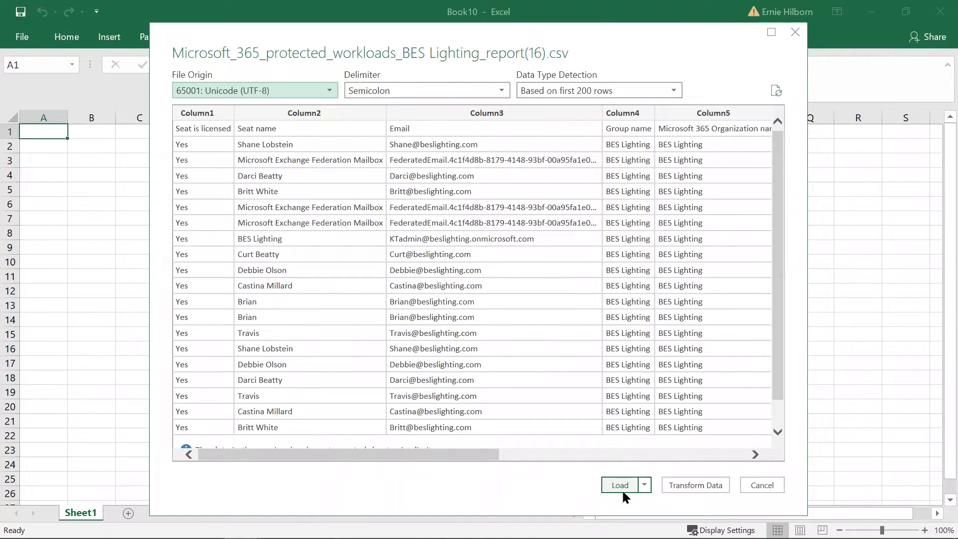
{"action": "left_click", "coordinate": [620, 485]}
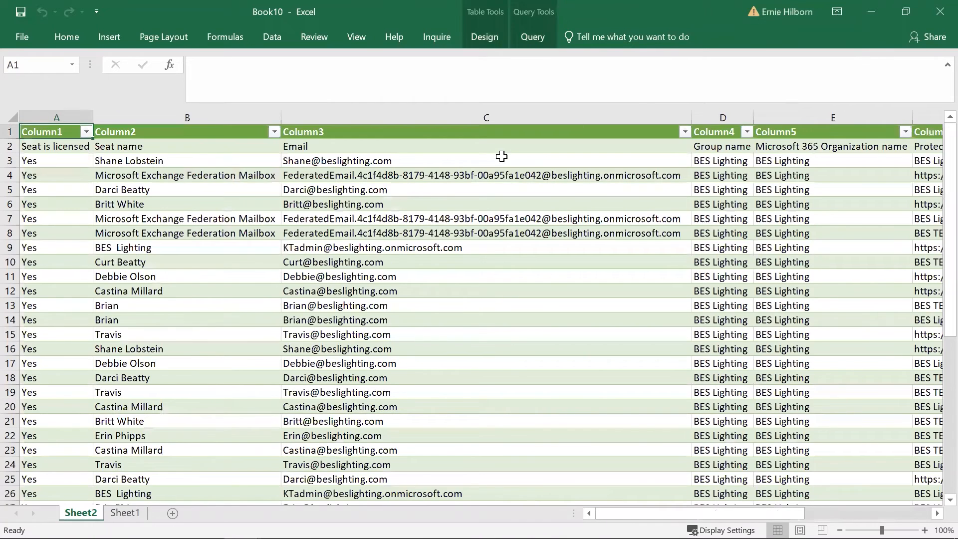
- Delete the duplicated header row 2 and sort the table A to Z by Email
{"action": "left_click", "coordinate": [56, 146]}
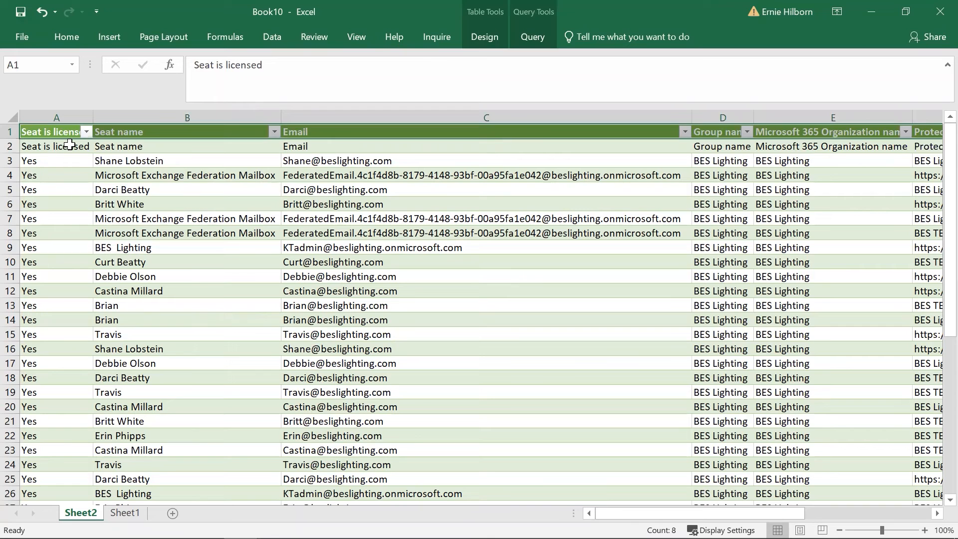
{"action": "right_click", "coordinate": [46, 145]}
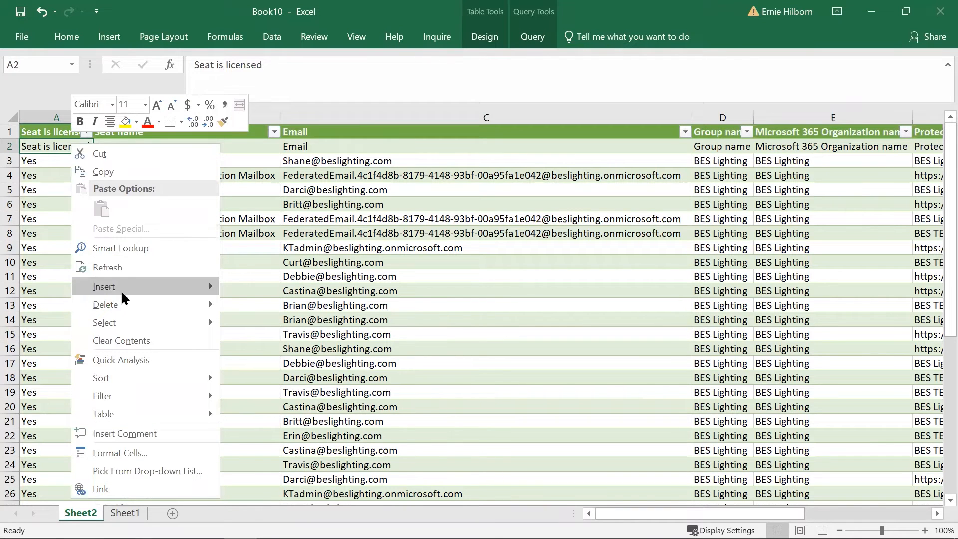
{"action": "left_click", "coordinate": [227, 291]}
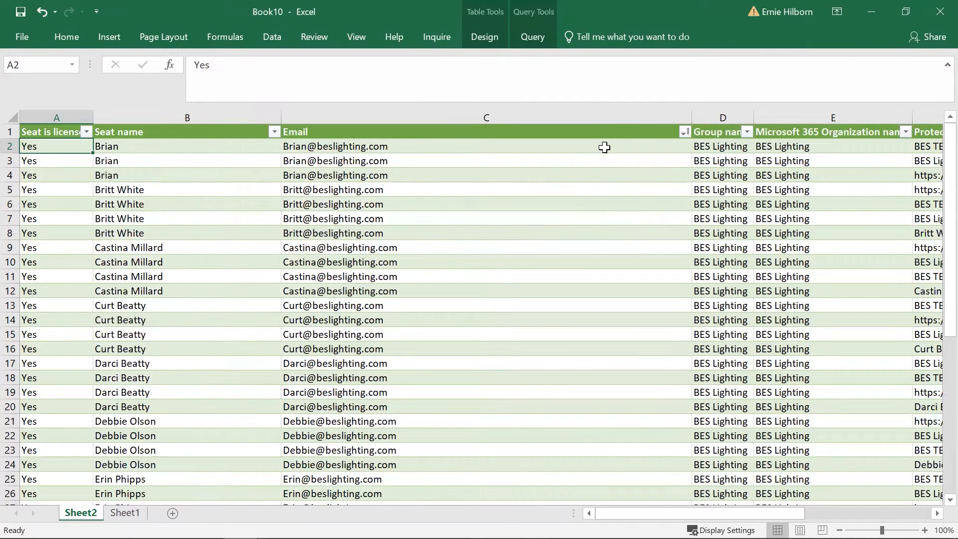
{"action": "mouse_move", "coordinate": [568, 276]}
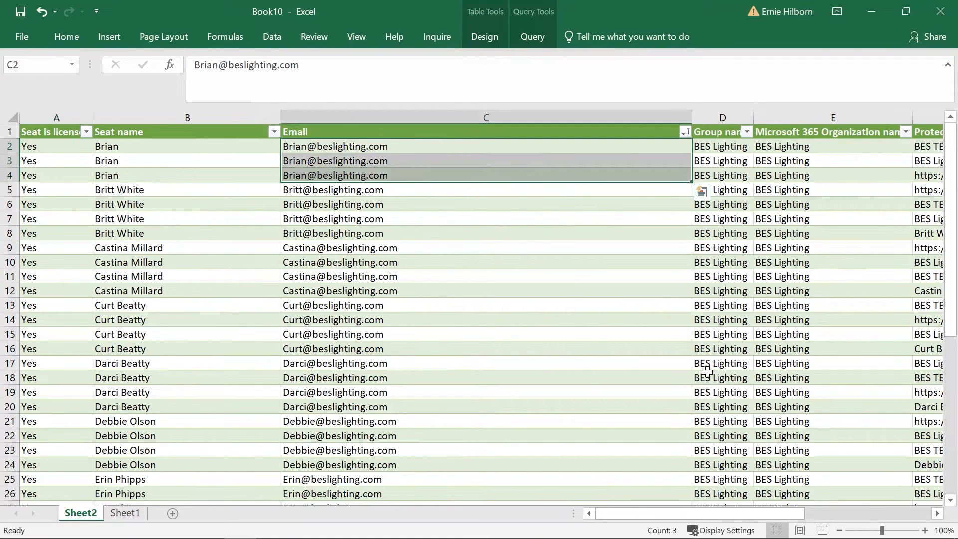
{"action": "scroll", "scroll_direction": "right", "scroll_amount": 3}
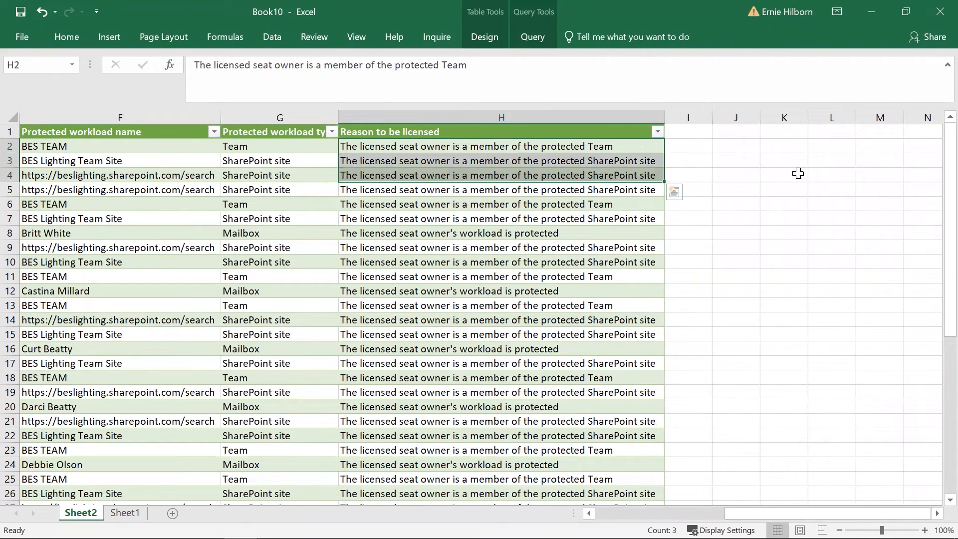
{"action": "mouse_move", "coordinate": [788, 178]}
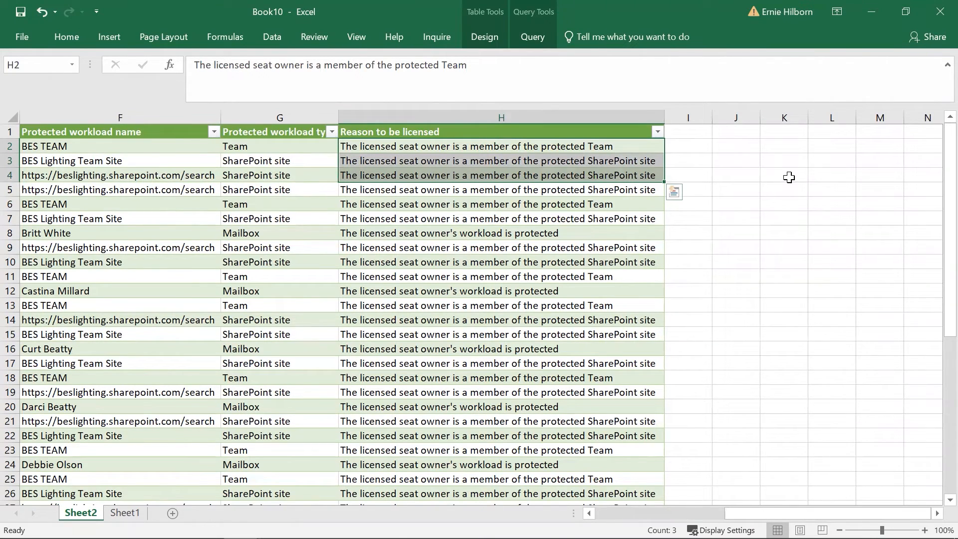
{"action": "mouse_move", "coordinate": [650, 477]}
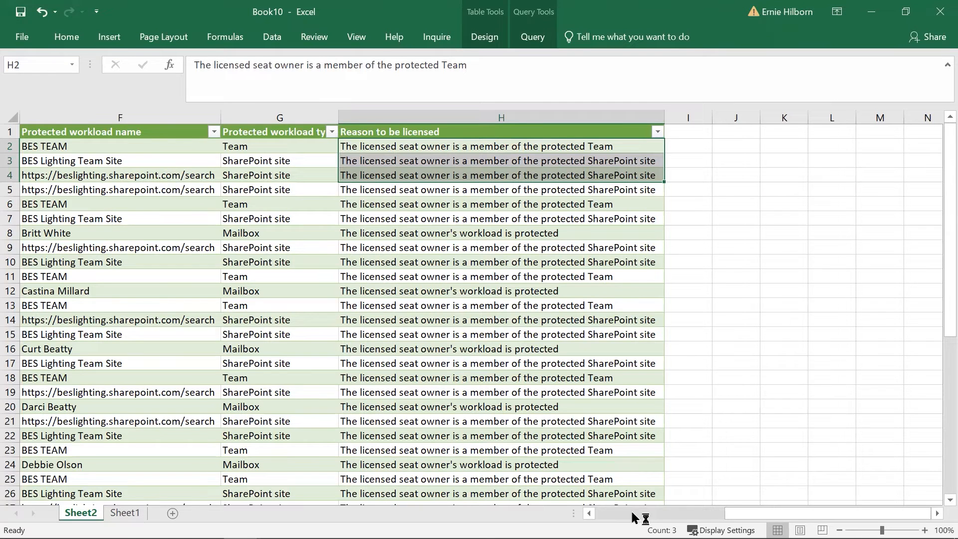
{"action": "scroll", "scroll_direction": "left", "scroll_amount": 3}
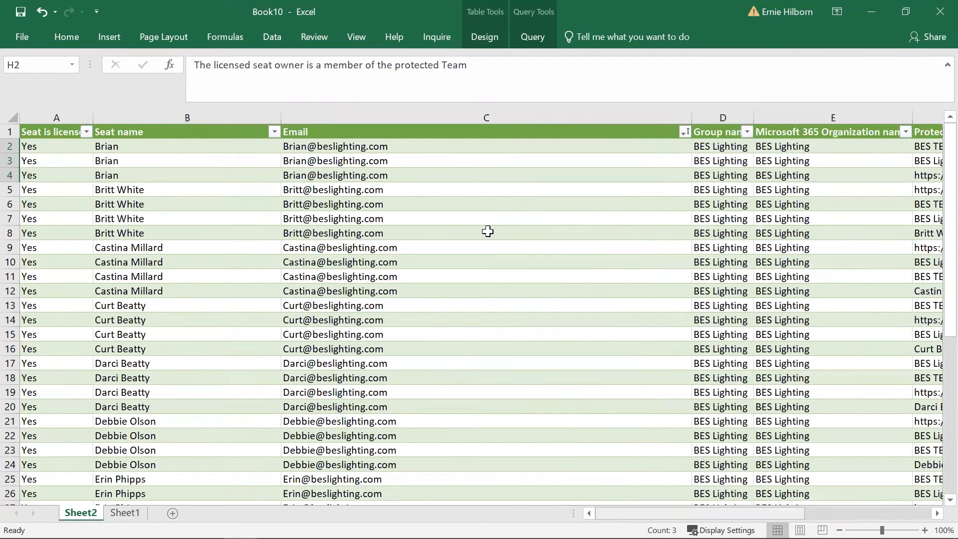
{"action": "mouse_move", "coordinate": [109, 37]}
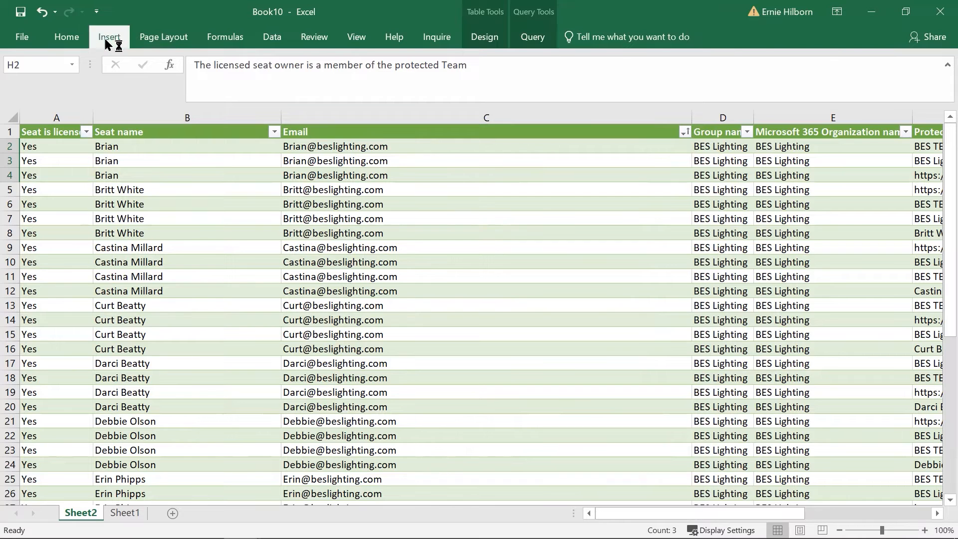
- Insert a PivotTable from the licensing table onto a new worksheet
{"action": "left_click", "coordinate": [109, 37]}
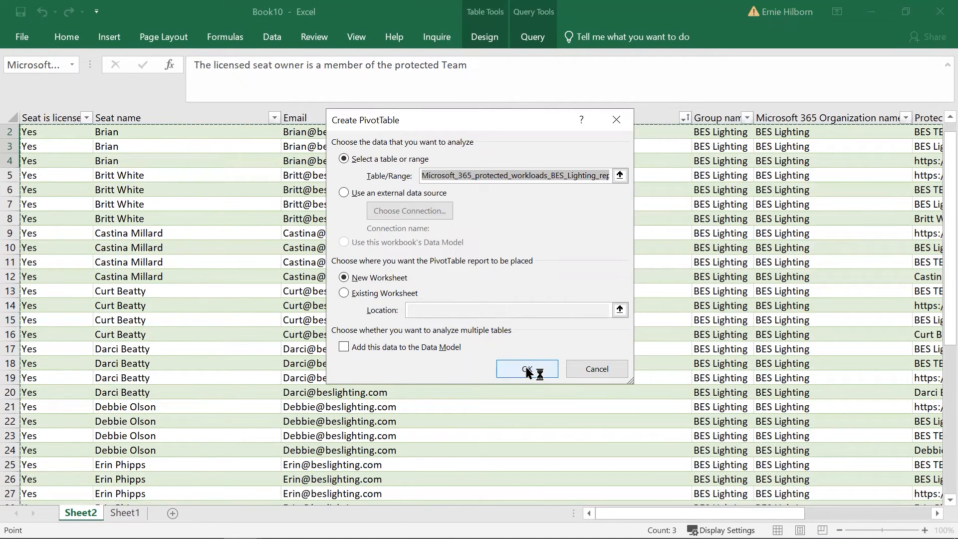
{"action": "left_click", "coordinate": [527, 369]}
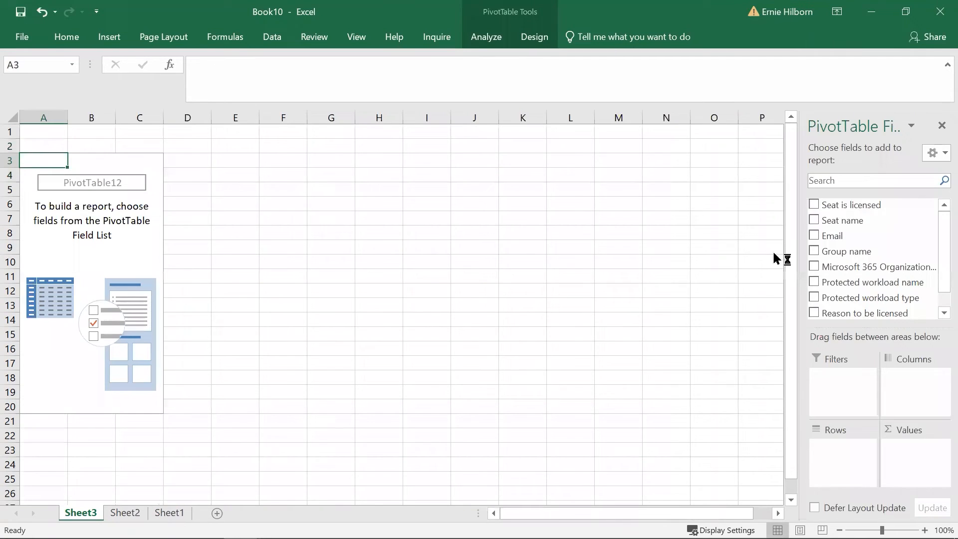
{"action": "mouse_move", "coordinate": [877, 252]}
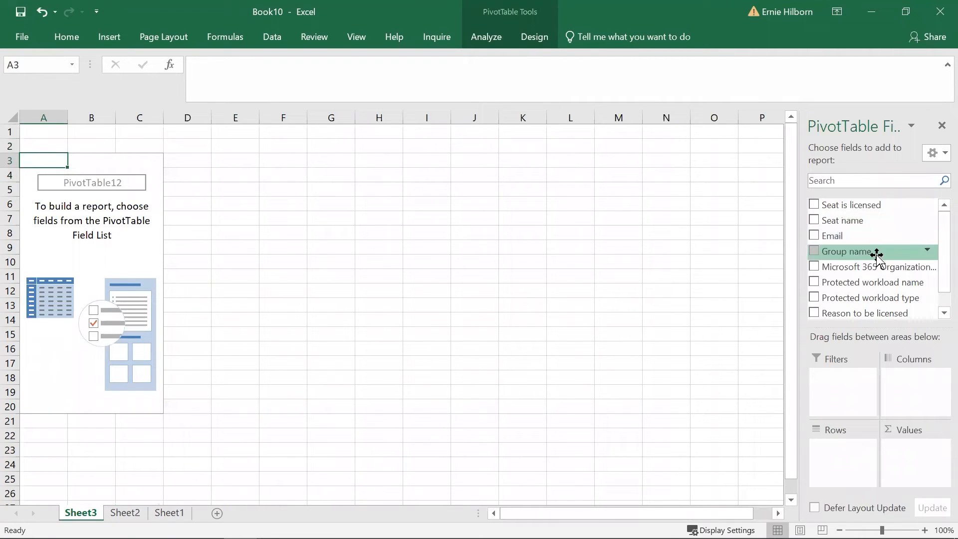
{"action": "mouse_move", "coordinate": [874, 235]}
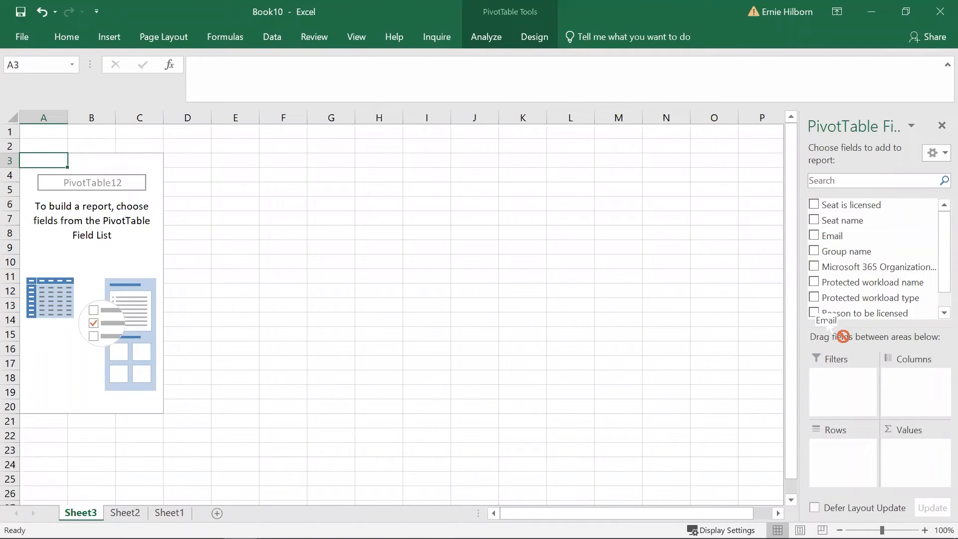
- Put Email in Rows and Reason to be licensed in Columns, then narrow the reason columns
{"action": "left_click", "coordinate": [815, 236]}
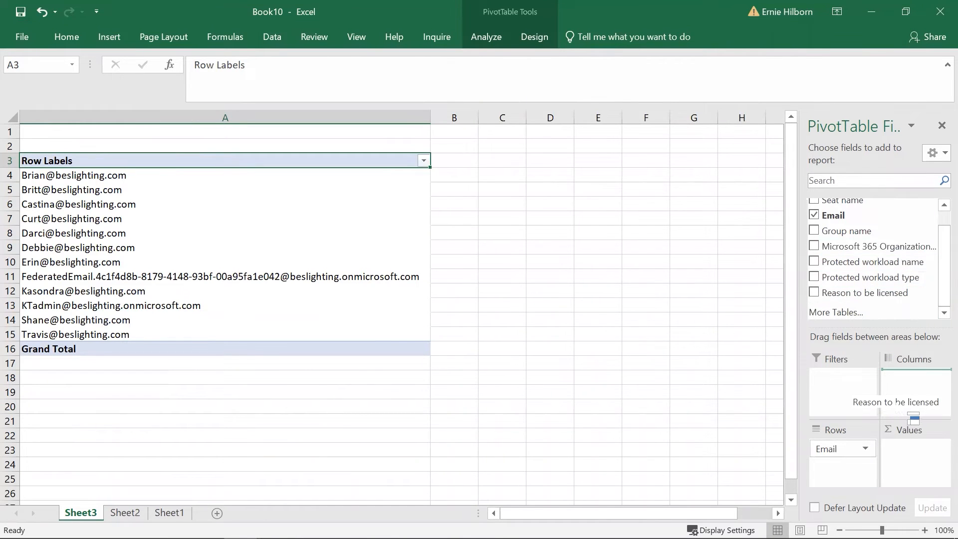
{"action": "left_click", "coordinate": [814, 293]}
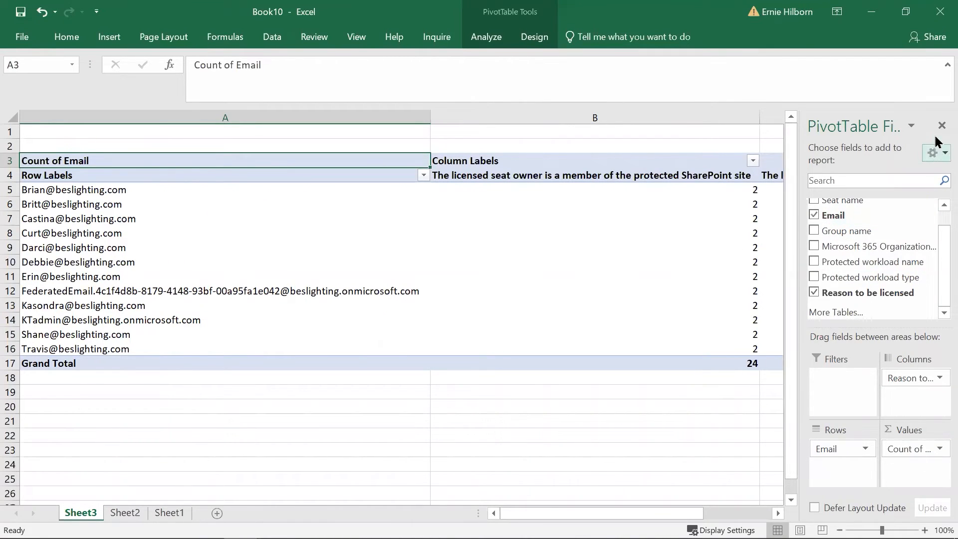
{"action": "left_click", "coordinate": [942, 125]}
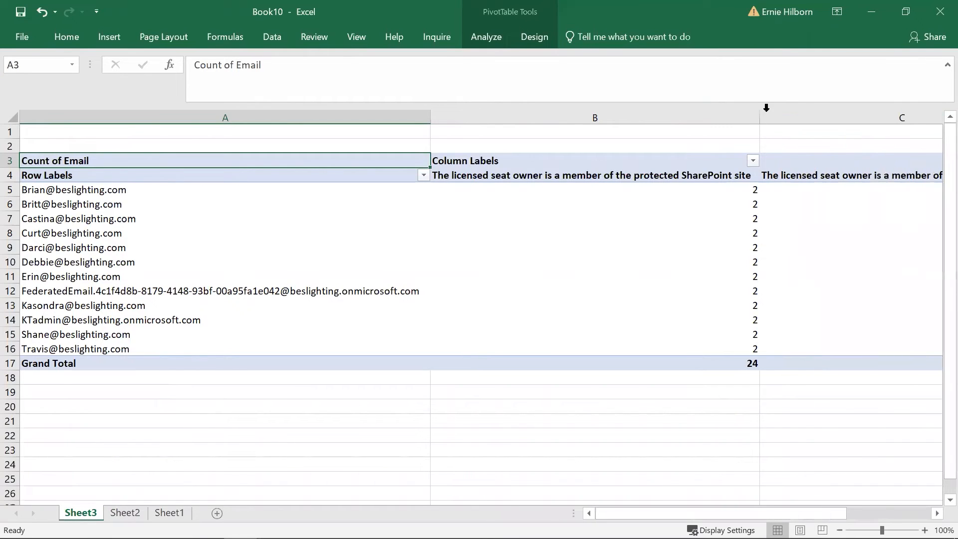
{"action": "left_click_drag", "start_coordinate": [765, 116], "coordinate": [555, 128]}
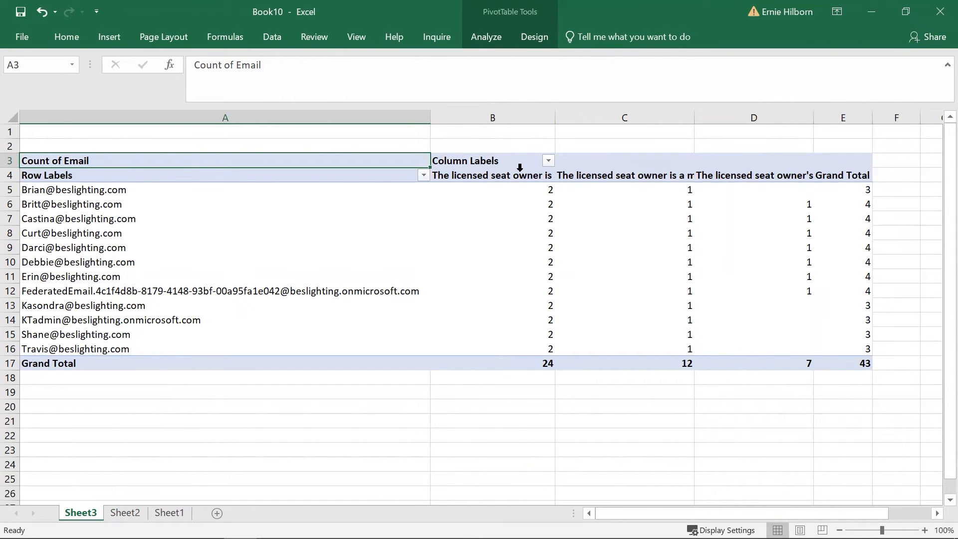
- Wrap the reason headings in B4:D4 and begin a =COUNTA formula below the pivot table
{"action": "left_click", "coordinate": [492, 175]}
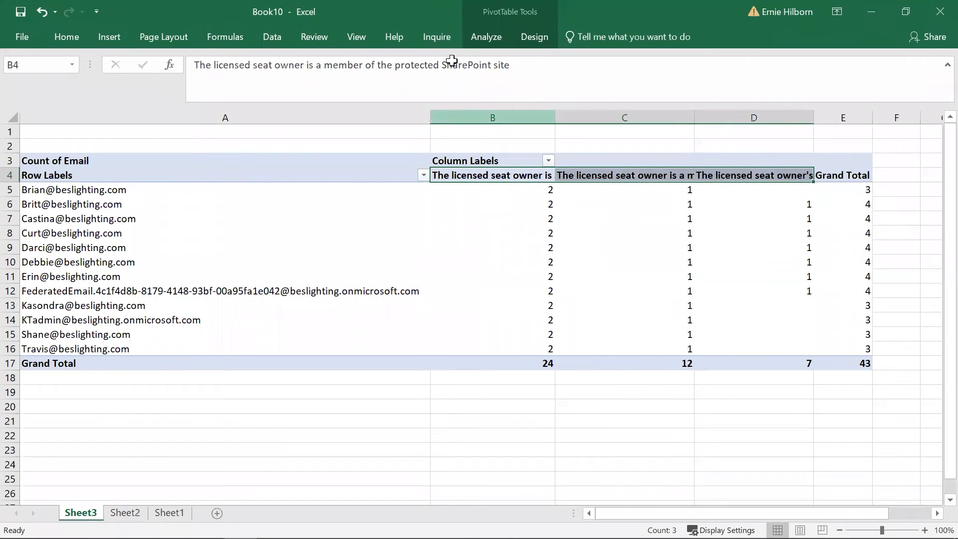
{"action": "left_click", "coordinate": [66, 37]}
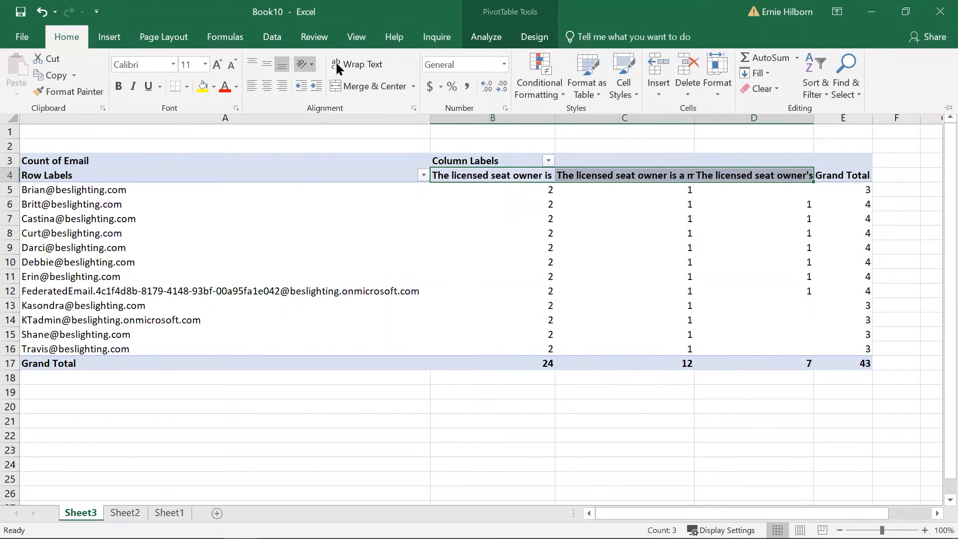
{"action": "left_click", "coordinate": [356, 64]}
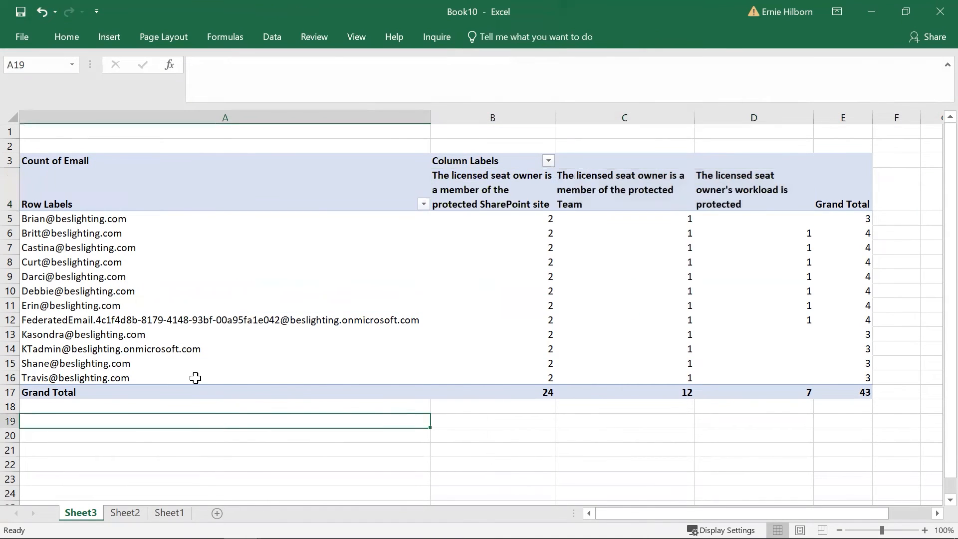
{"action": "type", "text": "=counta"}
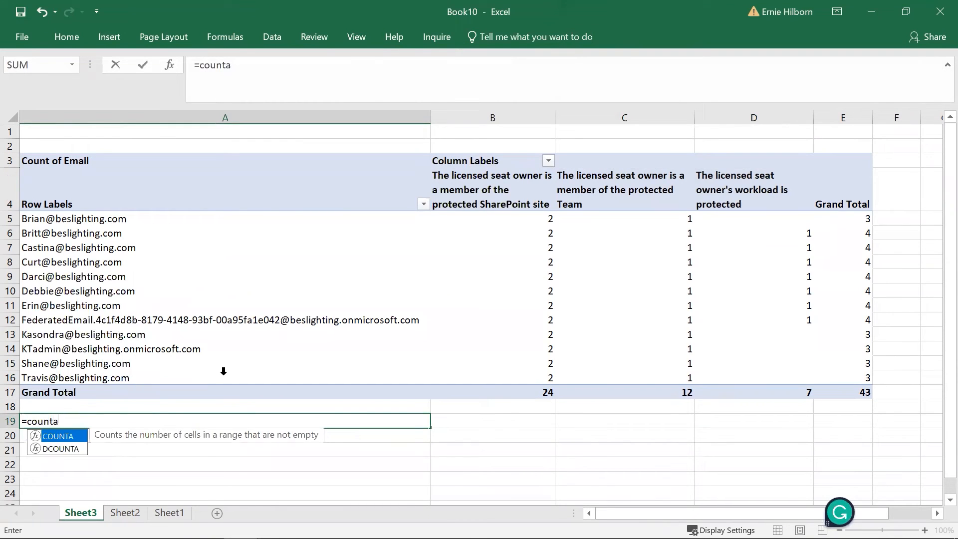
- Finish the COUNTA of the email rows giving 12, labelled 'Billable Seats' beside it
{"action": "type", "text": "("}
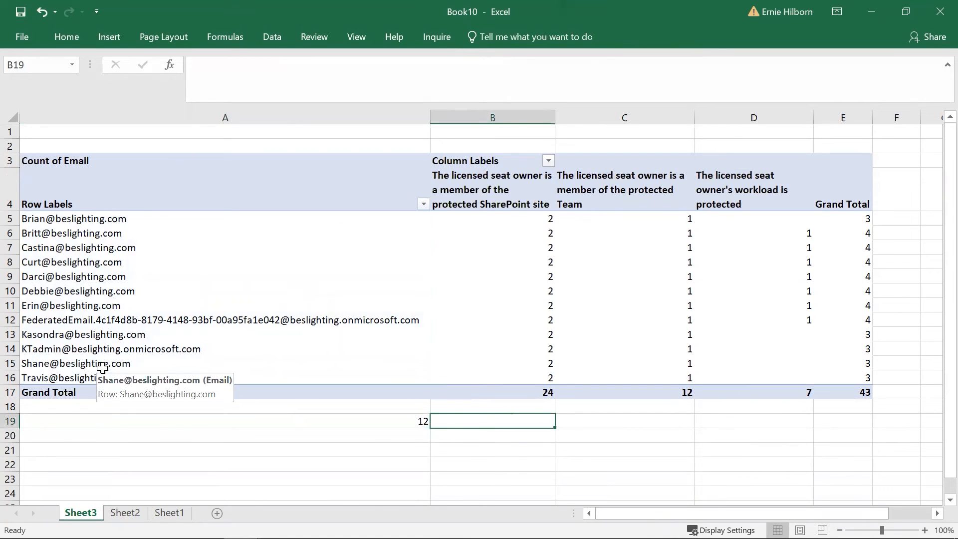
{"action": "type", "text": "Billable"}
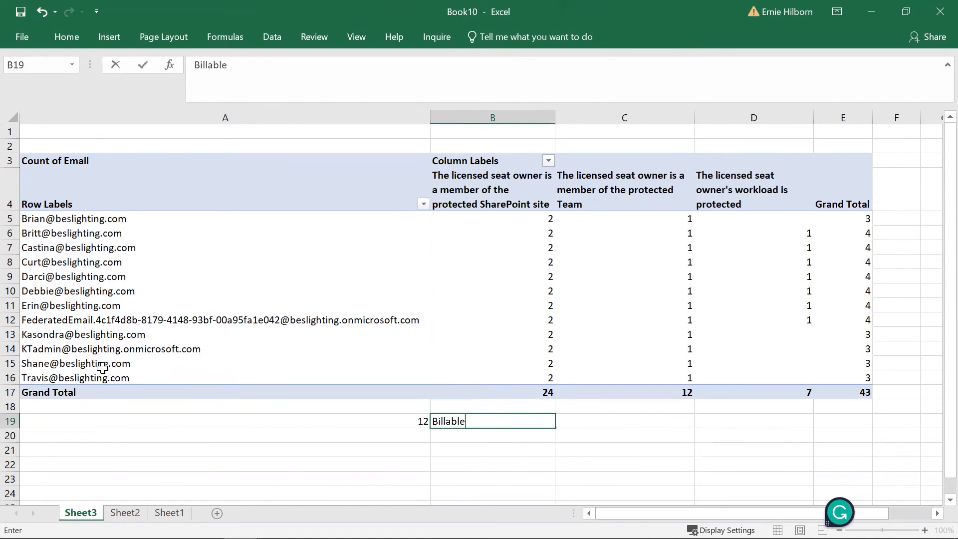
{"action": "type", "text": "Seats"}
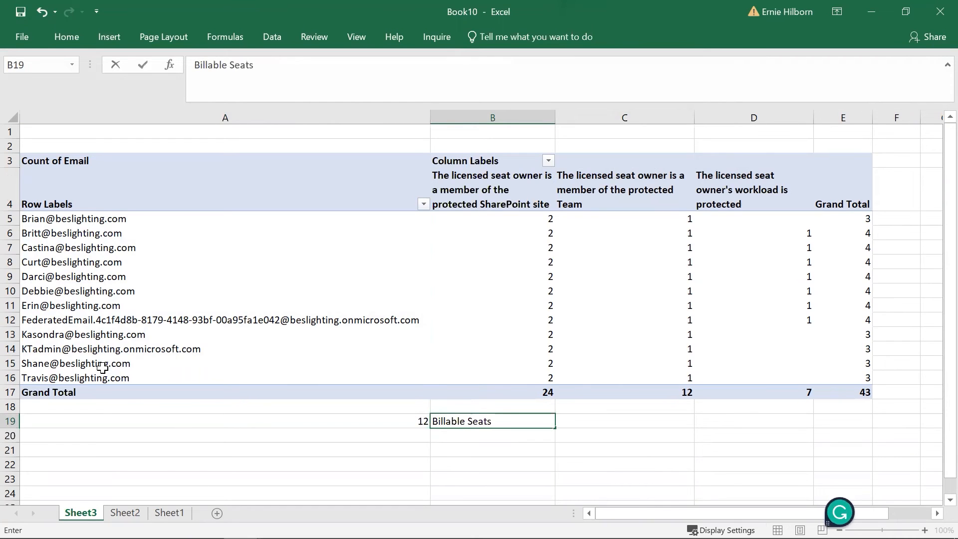
{"action": "key", "text": "enter"}
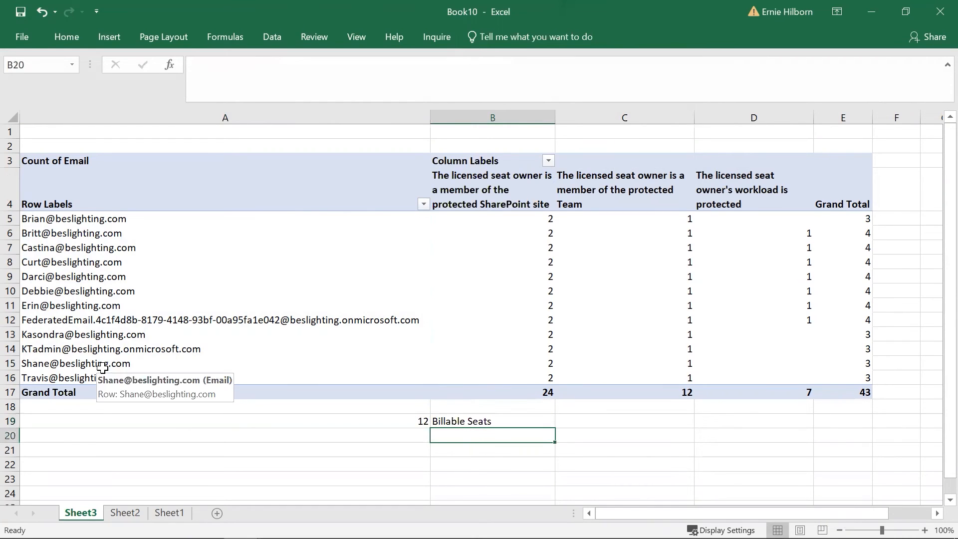
{"action": "mouse_move", "coordinate": [128, 328]}
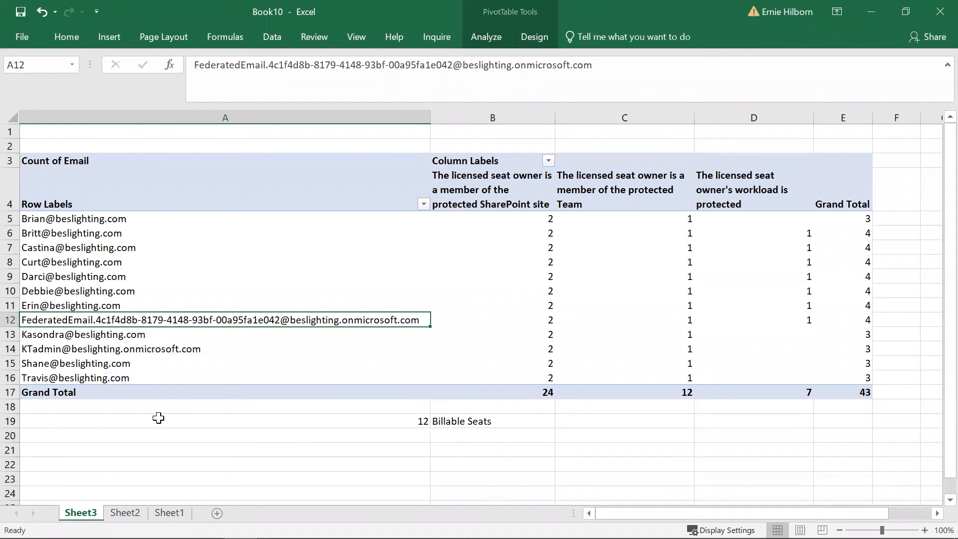
{"action": "mouse_move", "coordinate": [156, 409]}
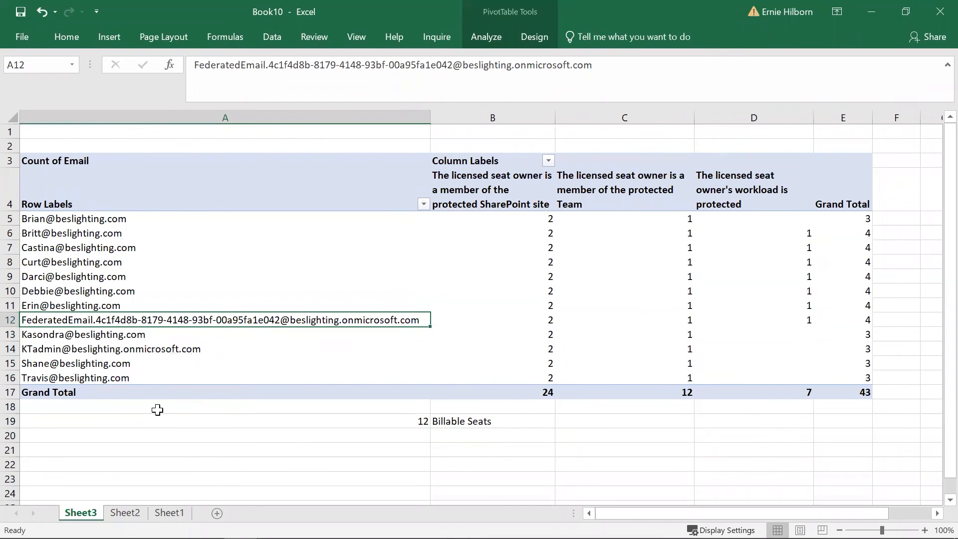